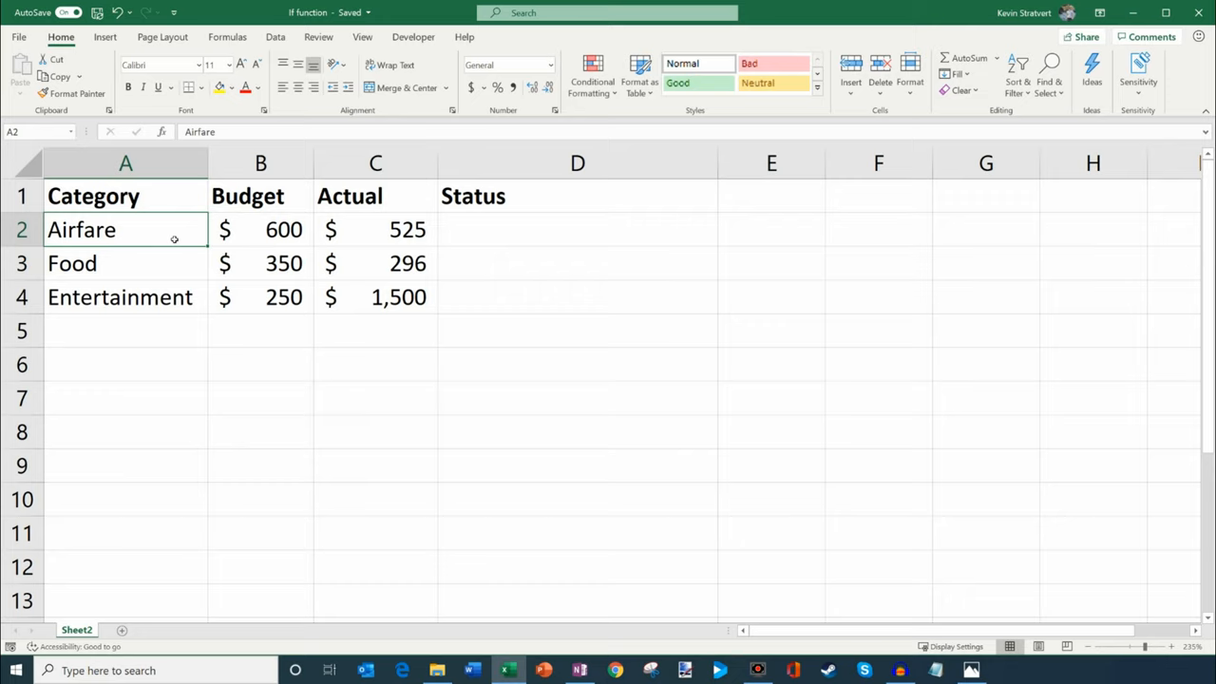
Step: Select Status cell D2 and search the Insert Function library for "if"
click(125, 297)
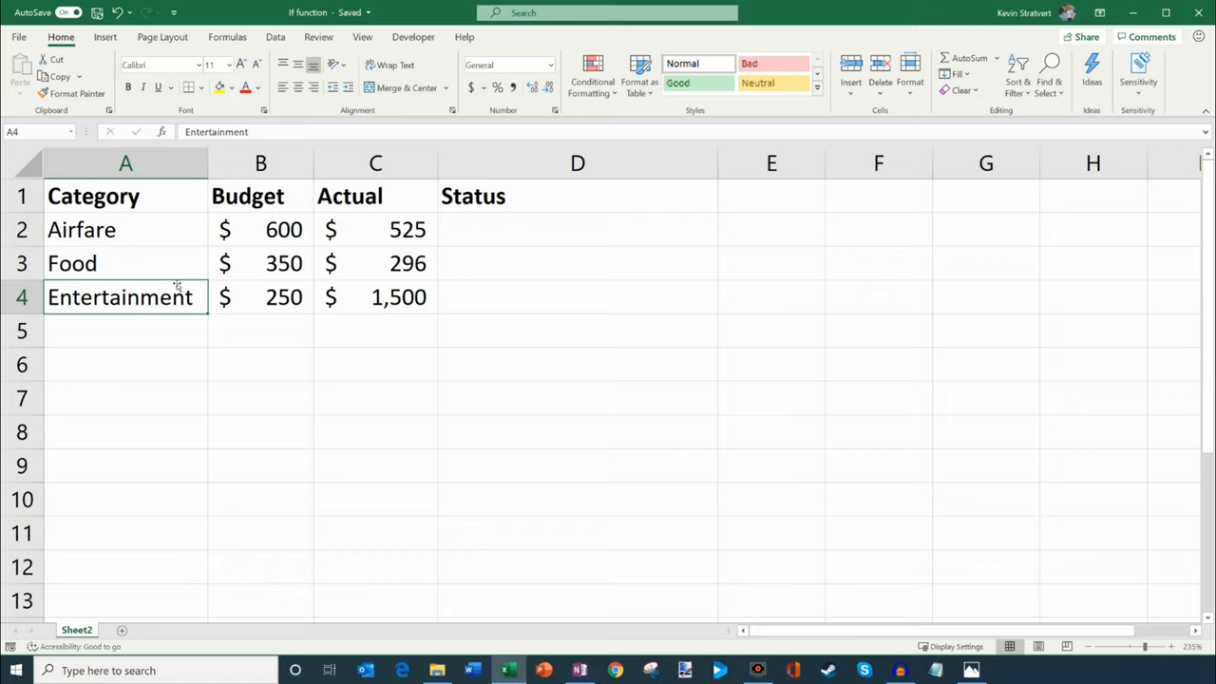
mouse_move(279, 180)
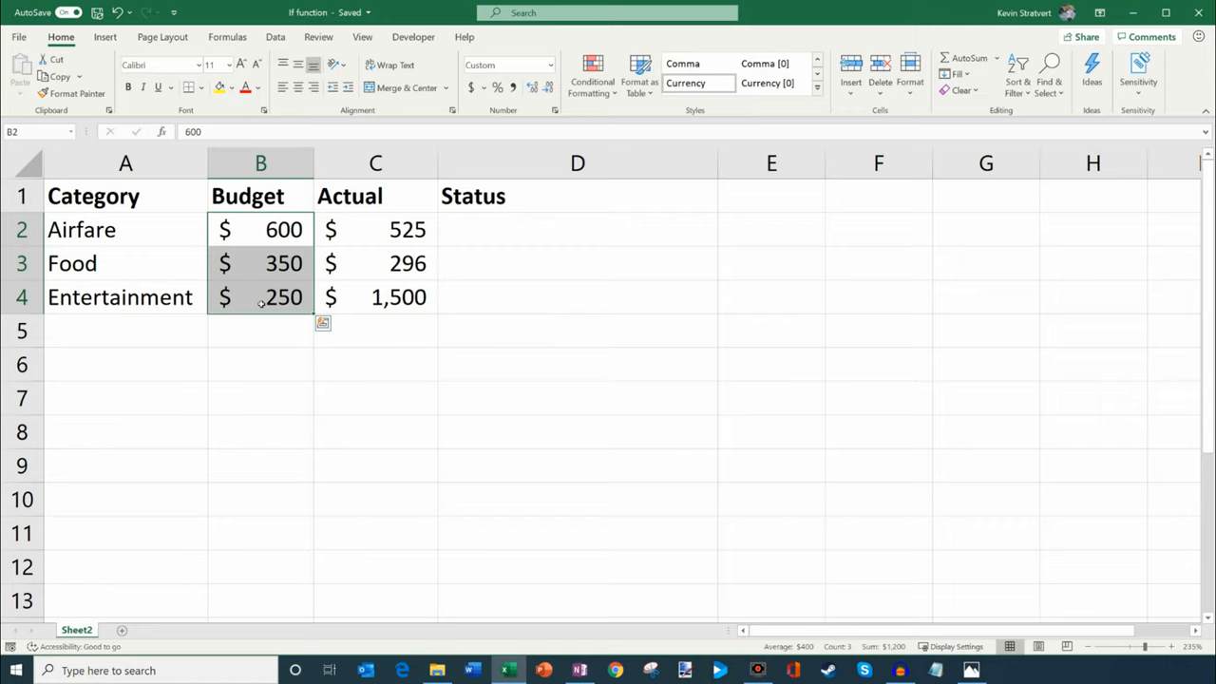
mouse_move(381, 235)
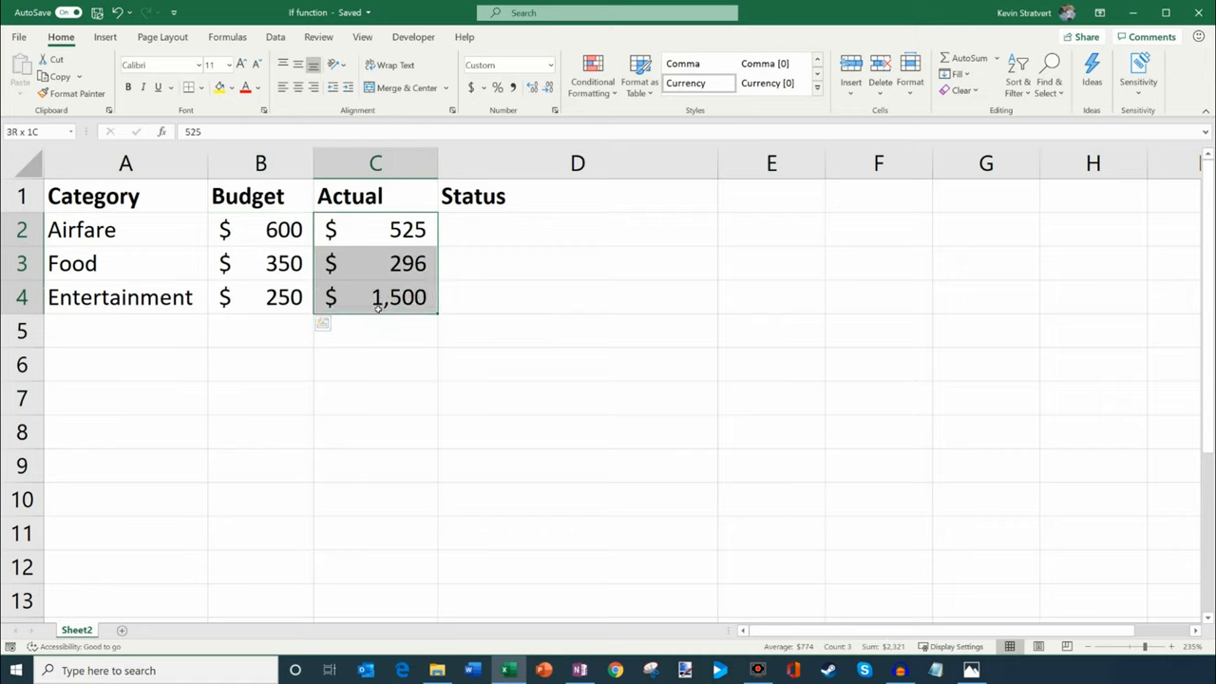
click(375, 229)
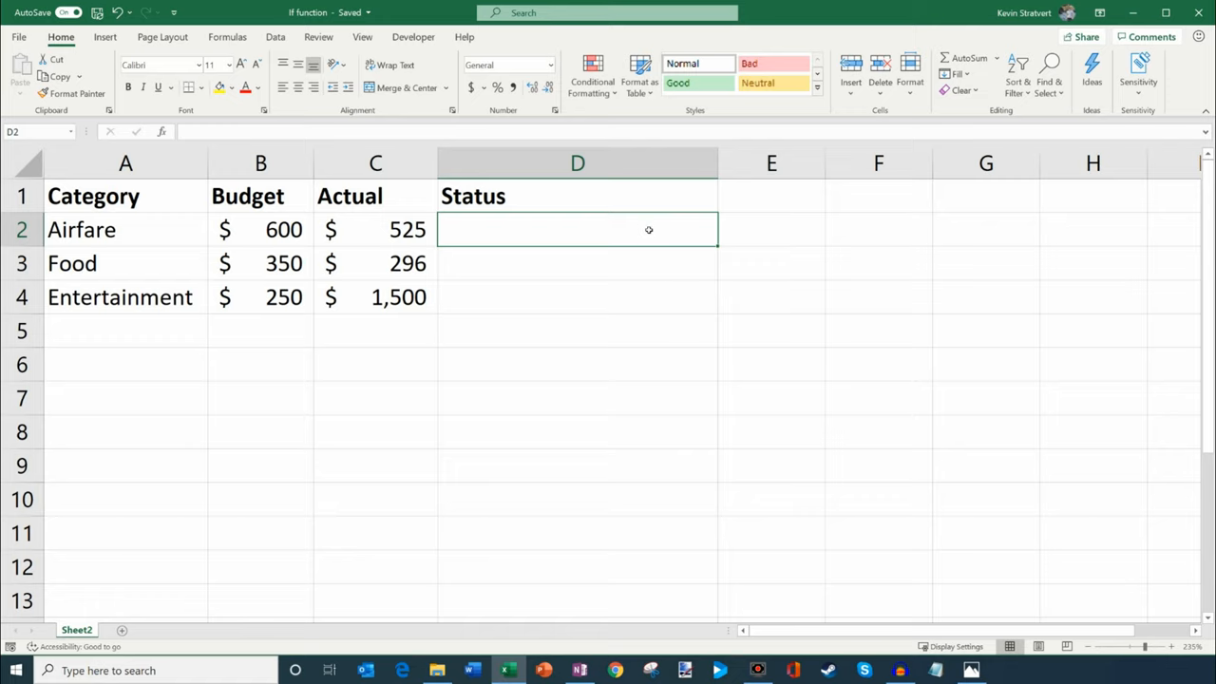
mouse_move(439, 235)
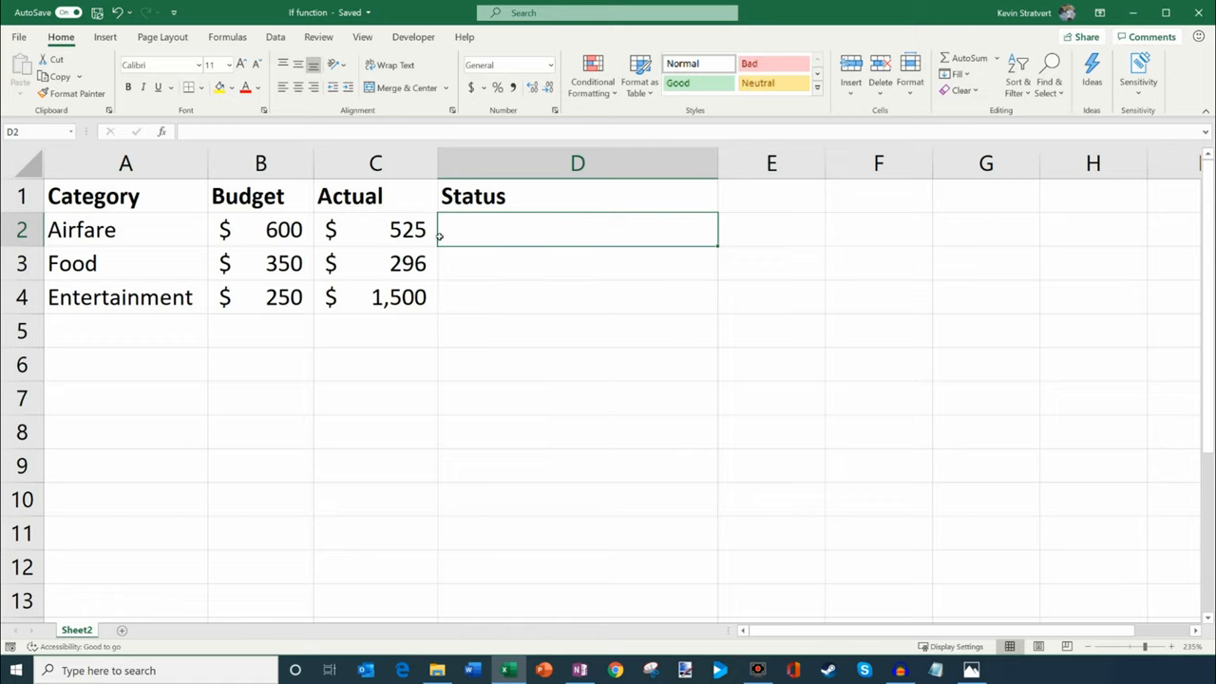
mouse_move(160, 131)
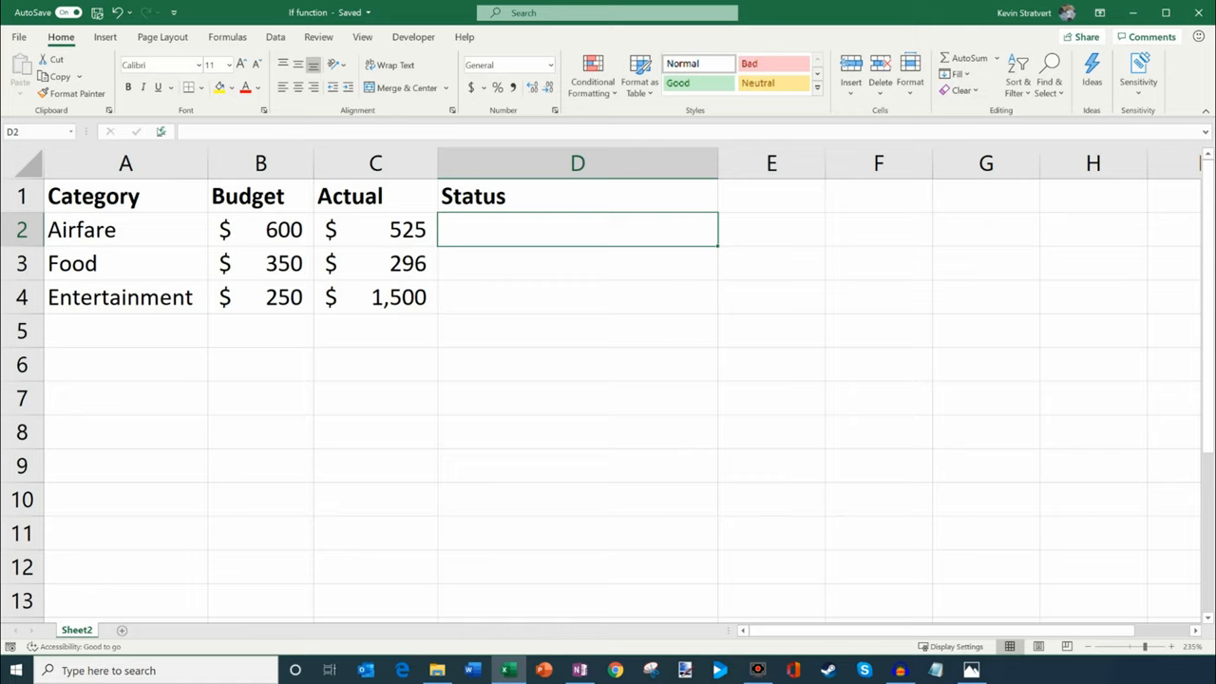
mouse_move(160, 132)
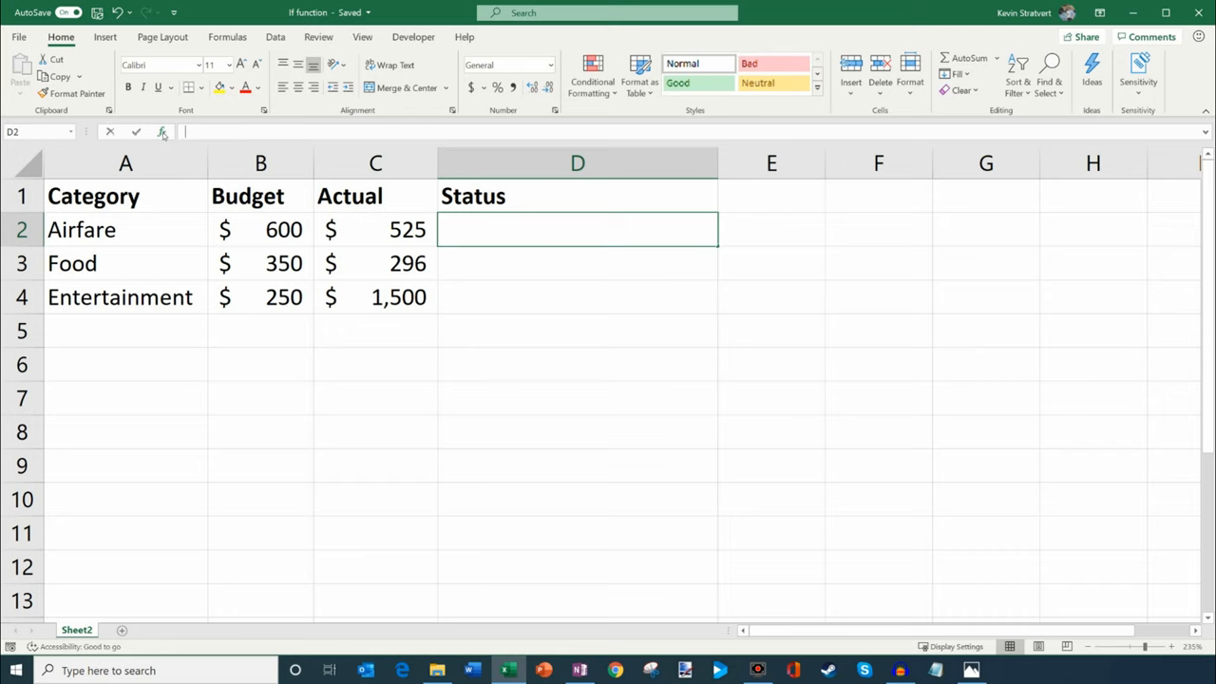
click(162, 132)
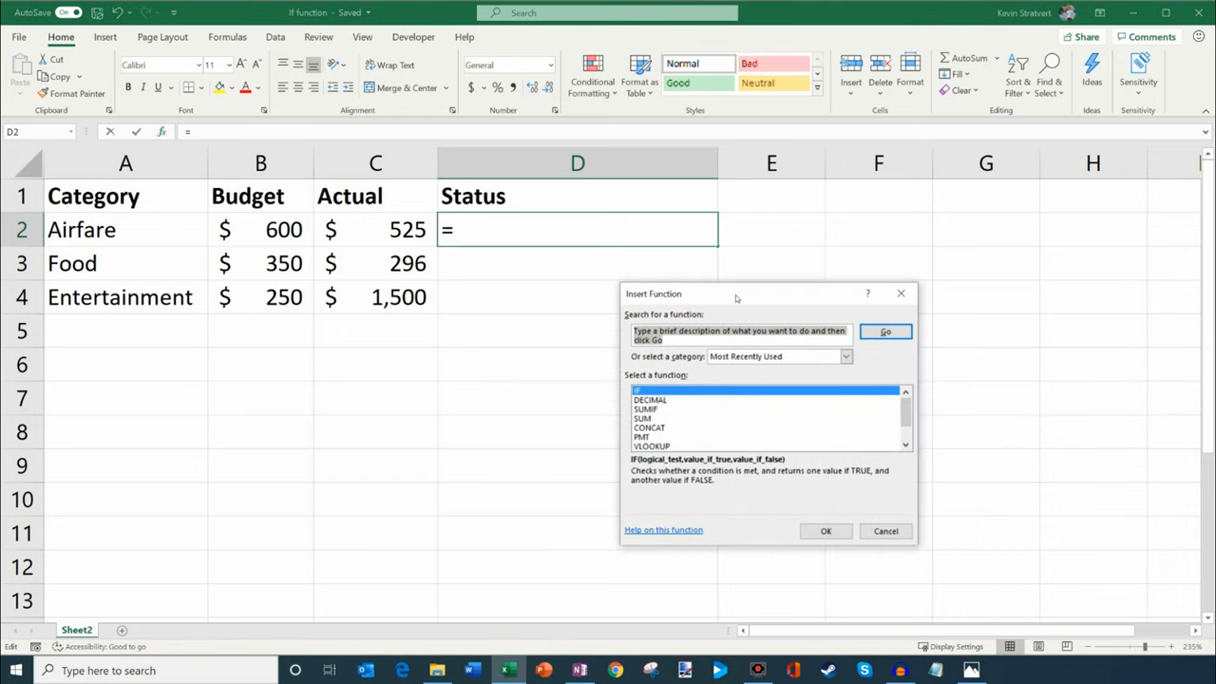
text(if)
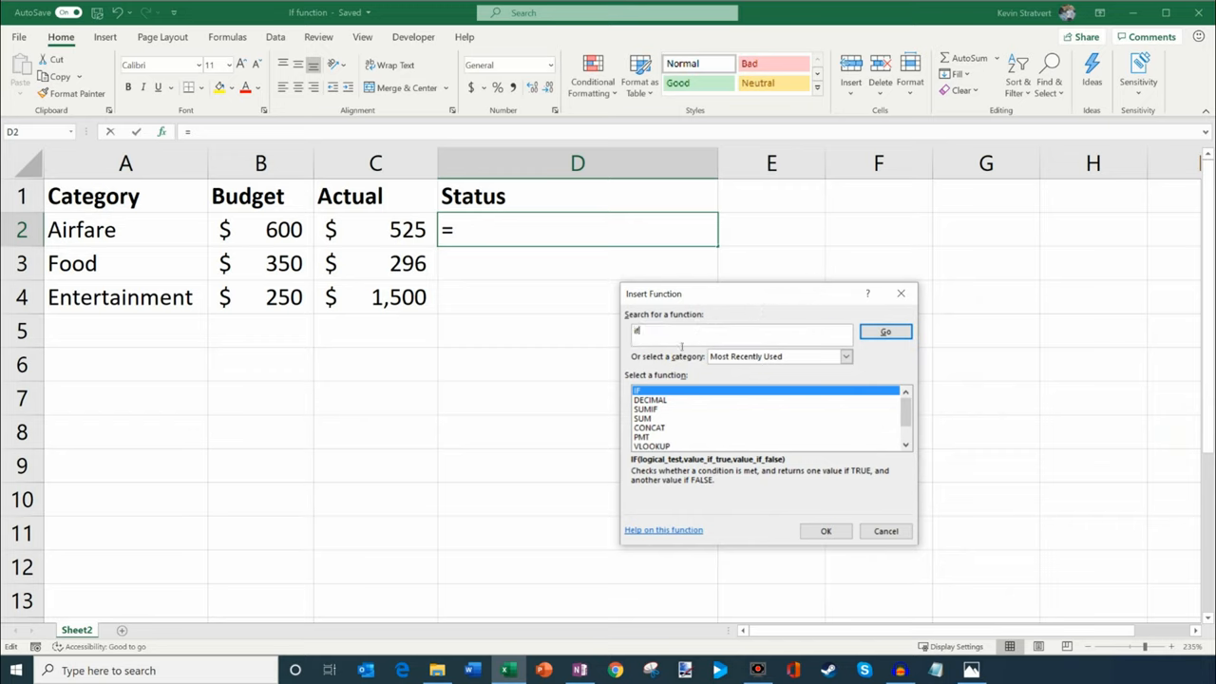
click(885, 330)
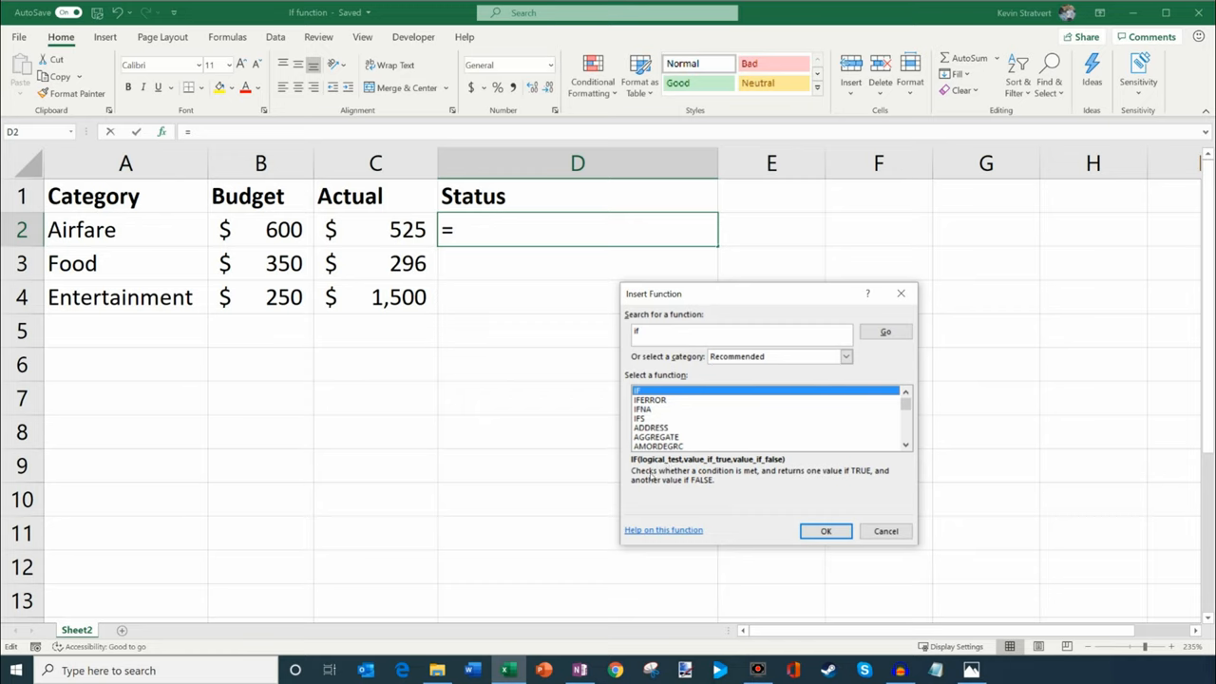
mouse_move(743, 475)
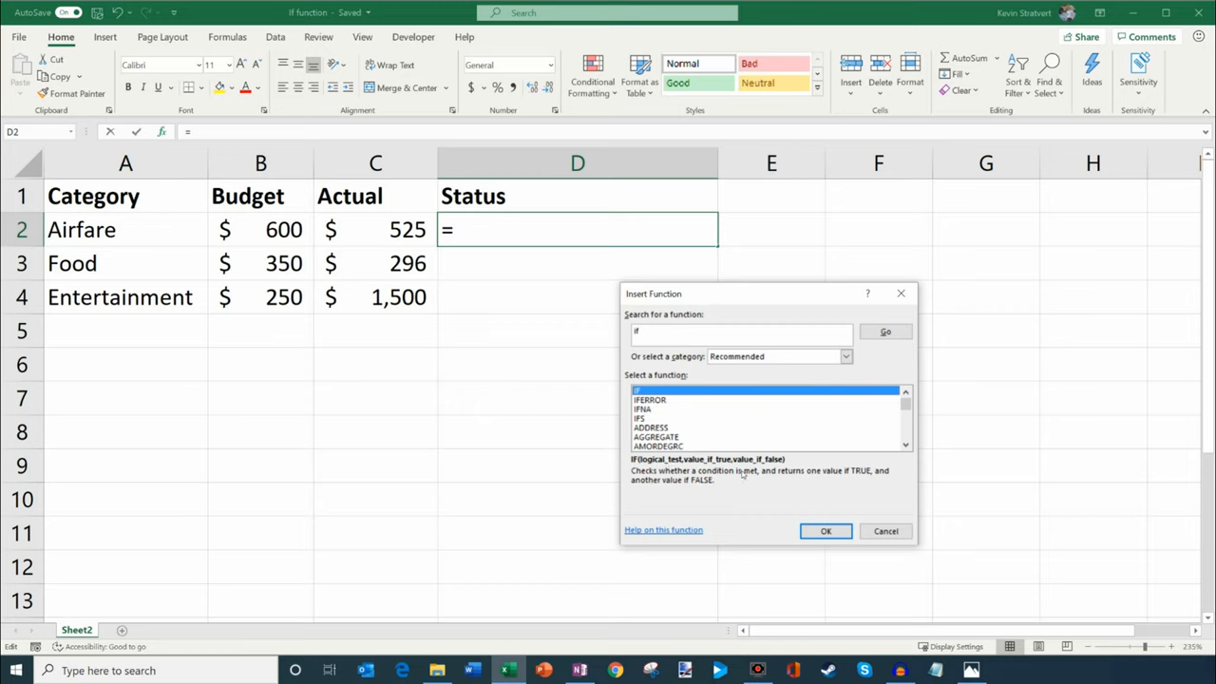
mouse_move(746, 474)
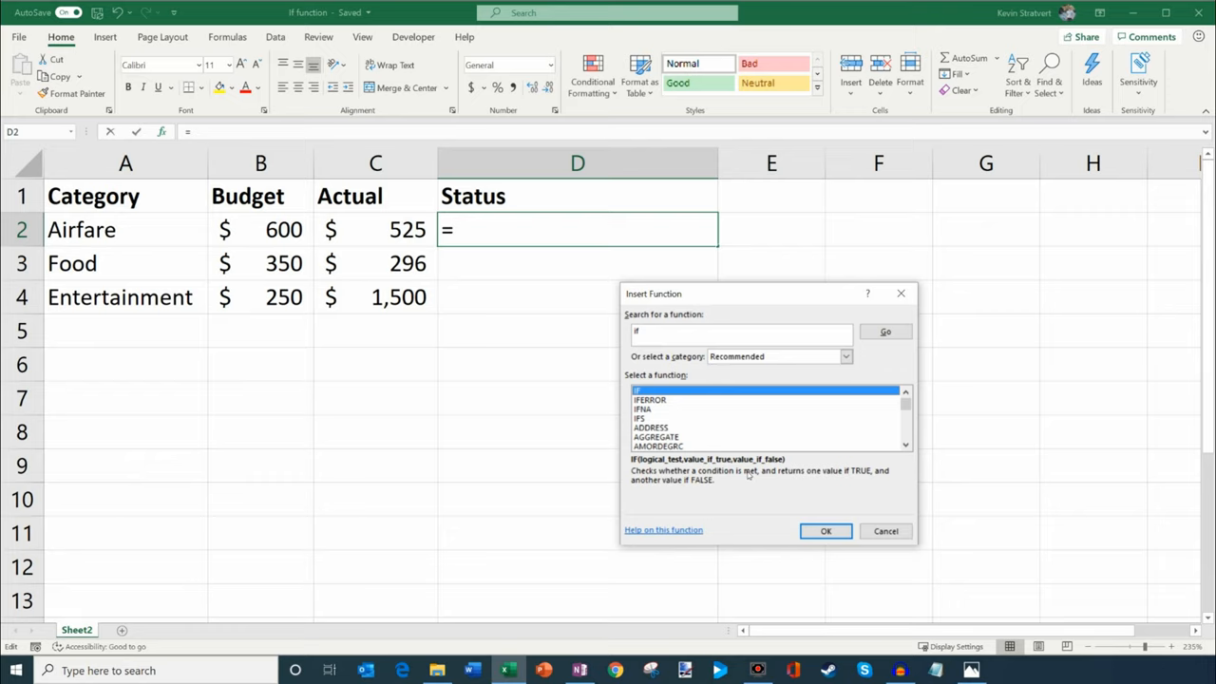
mouse_move(861, 475)
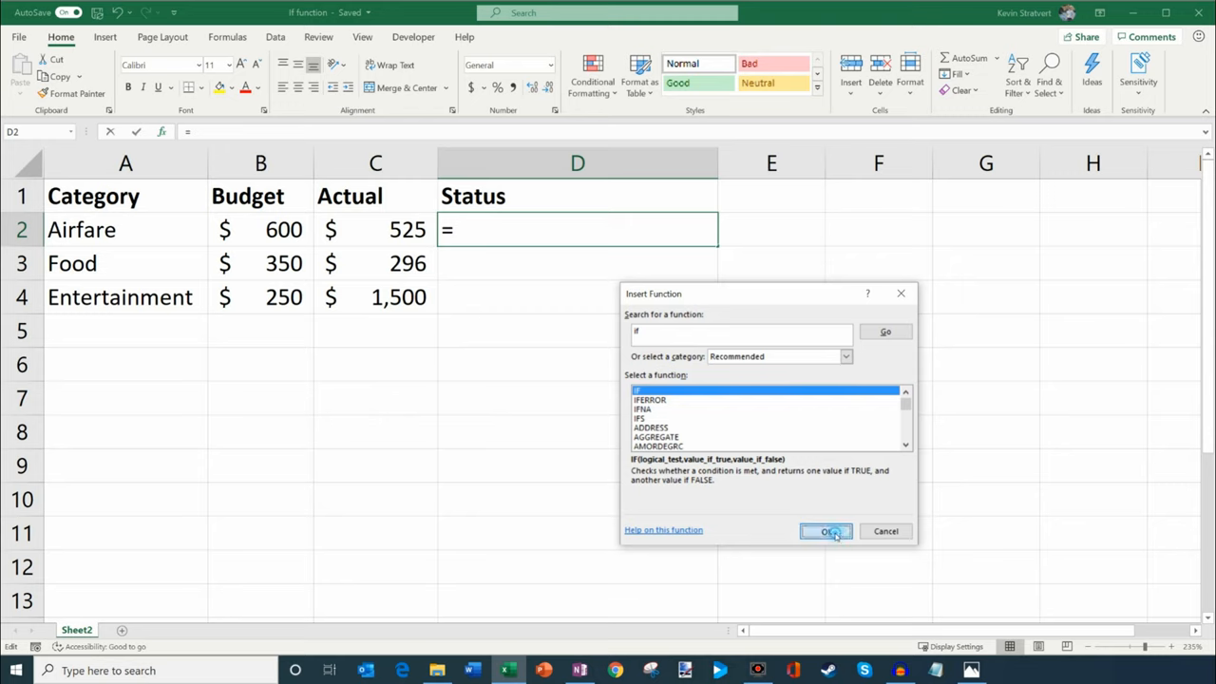
Step: Build IF with test C2<B2 returning "Within Budget" or "Over Budget - Investigate"
click(826, 531)
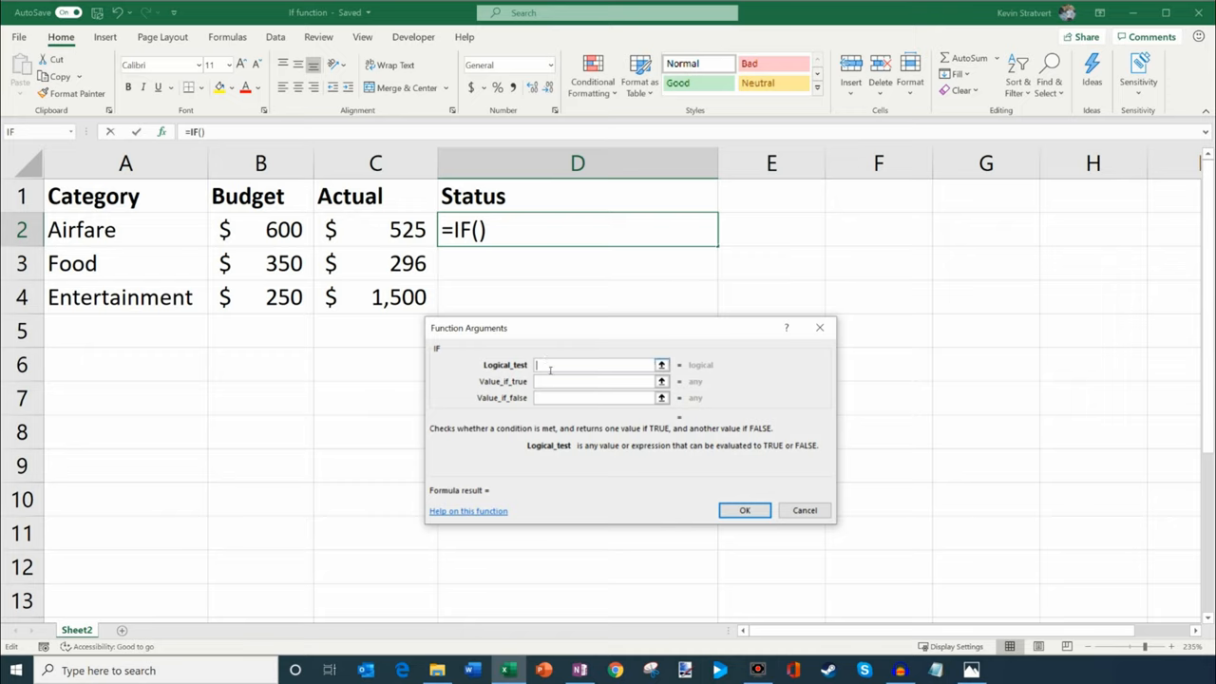
mouse_move(434, 244)
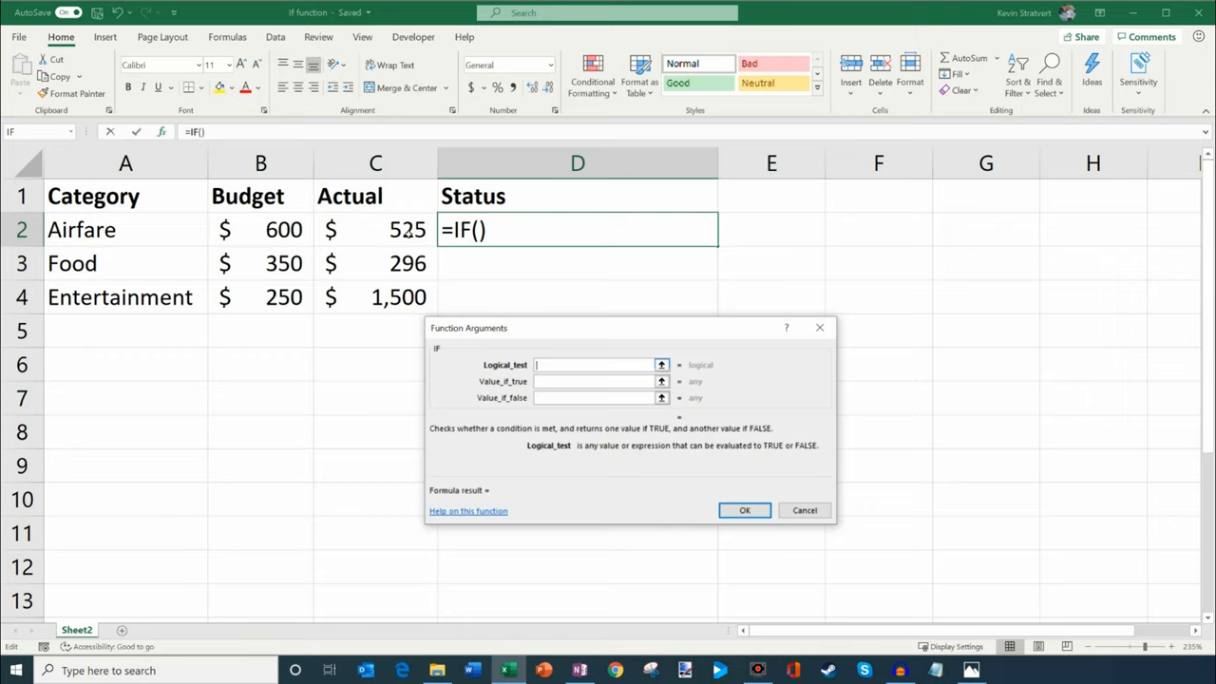
click(376, 229)
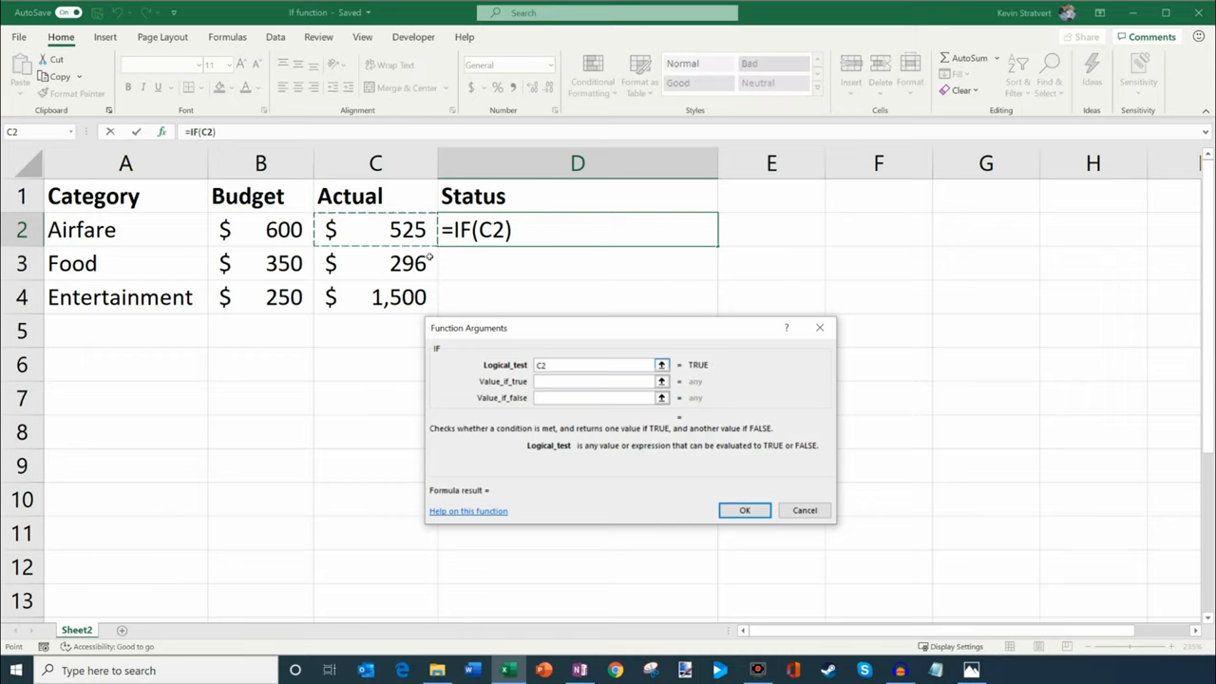
click(260, 229)
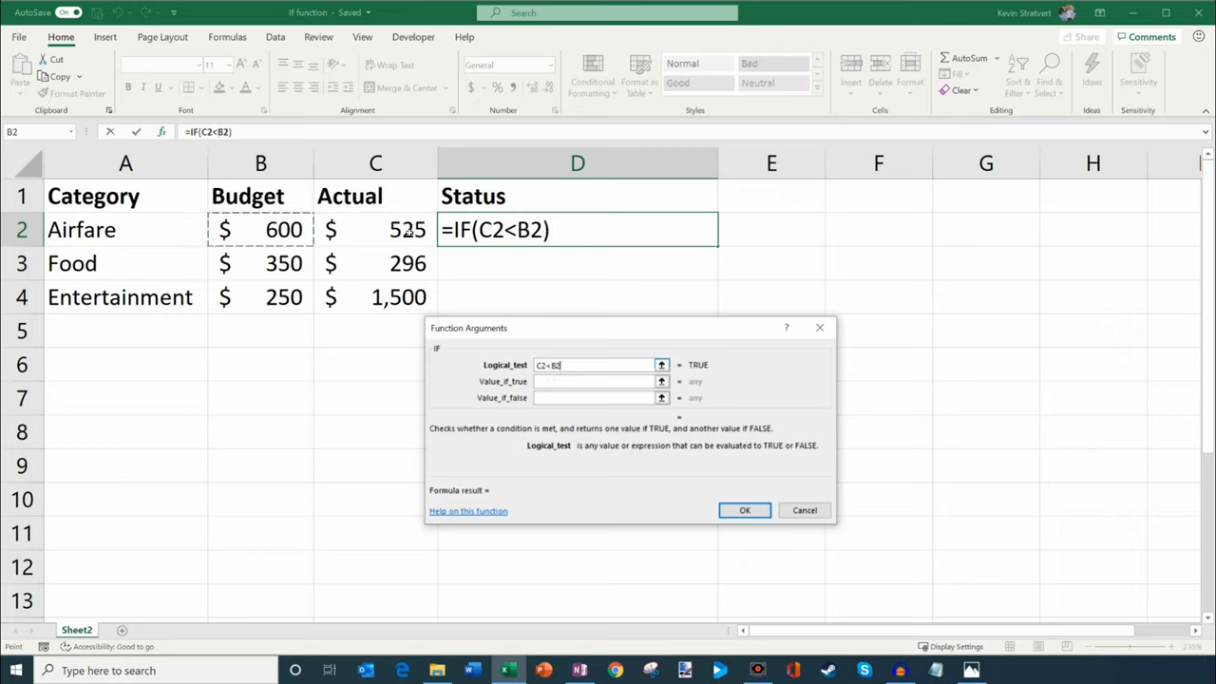
click(599, 381)
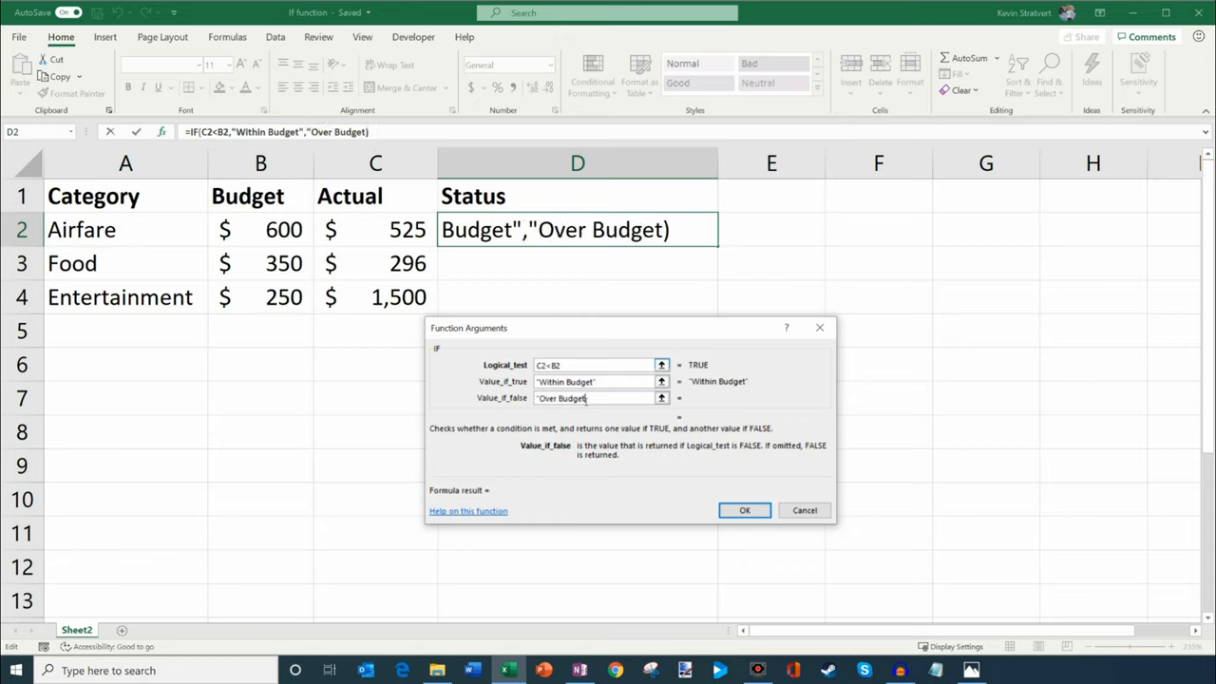
text(- Invet)
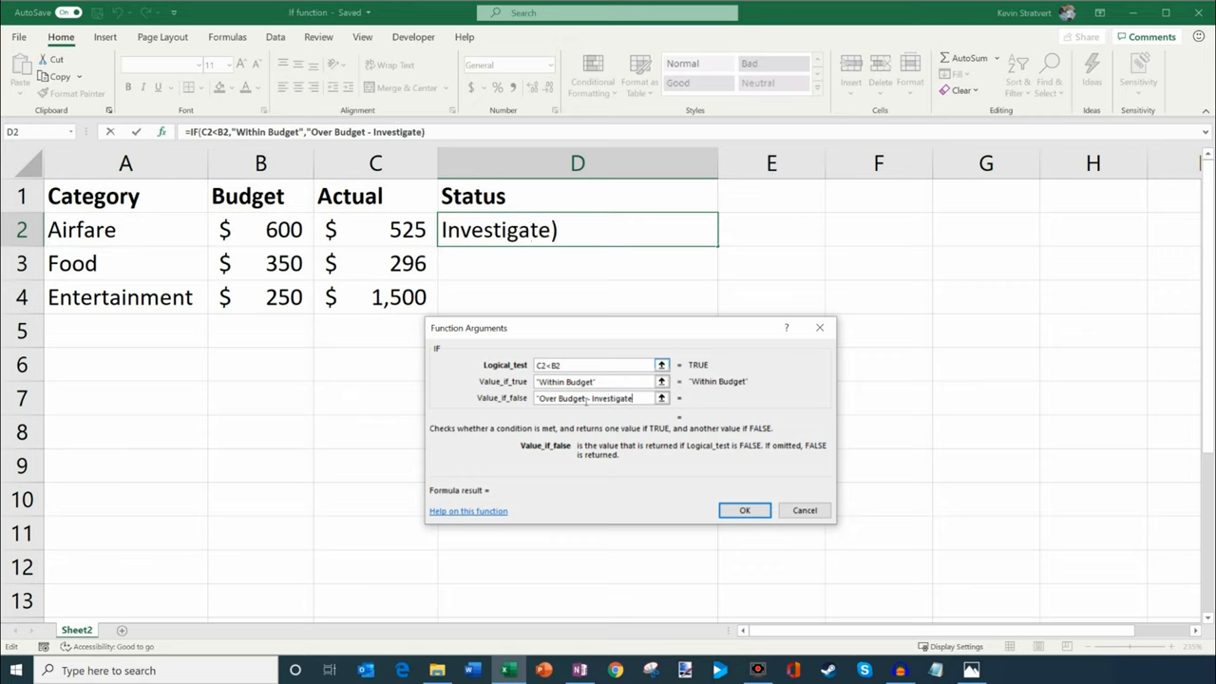
text("))
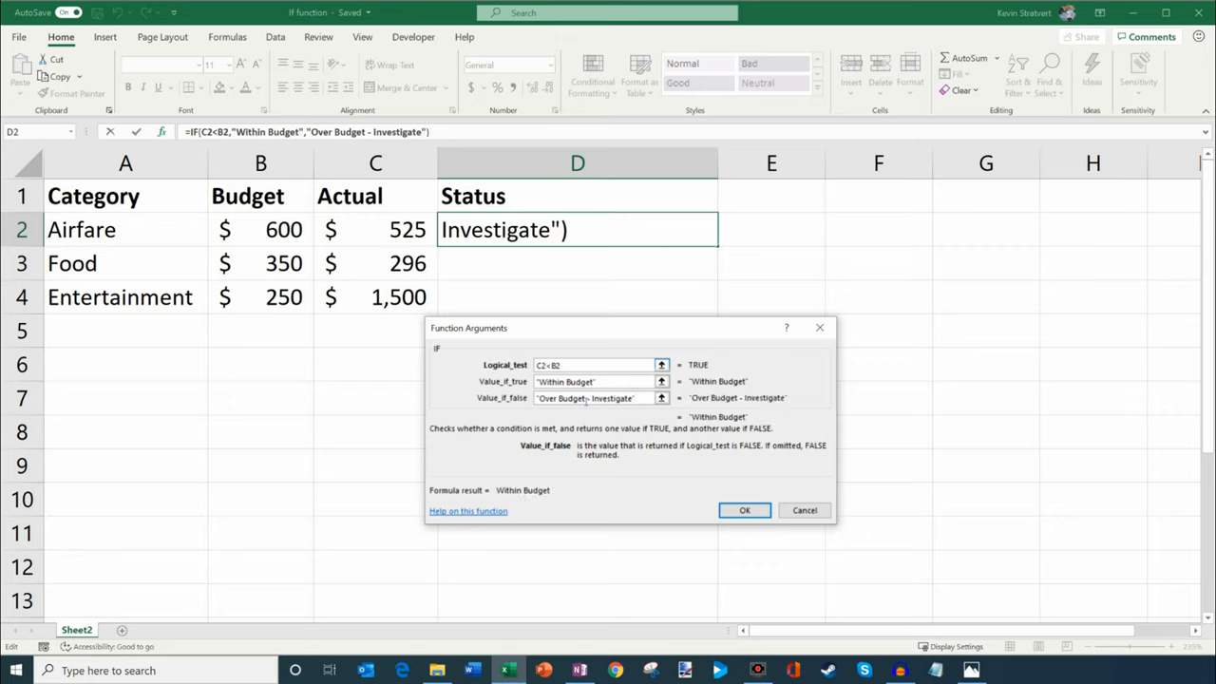
Step: Review the true/false result texts and confirm the IF formula in D2
click(599, 397)
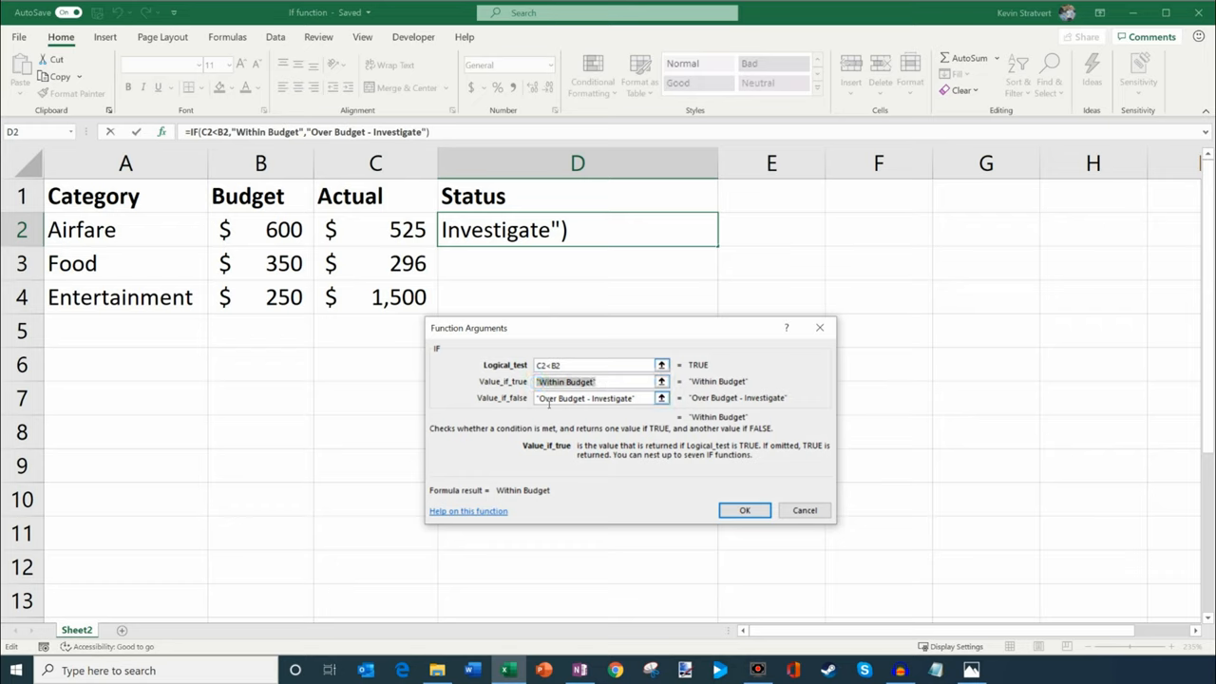
click(599, 398)
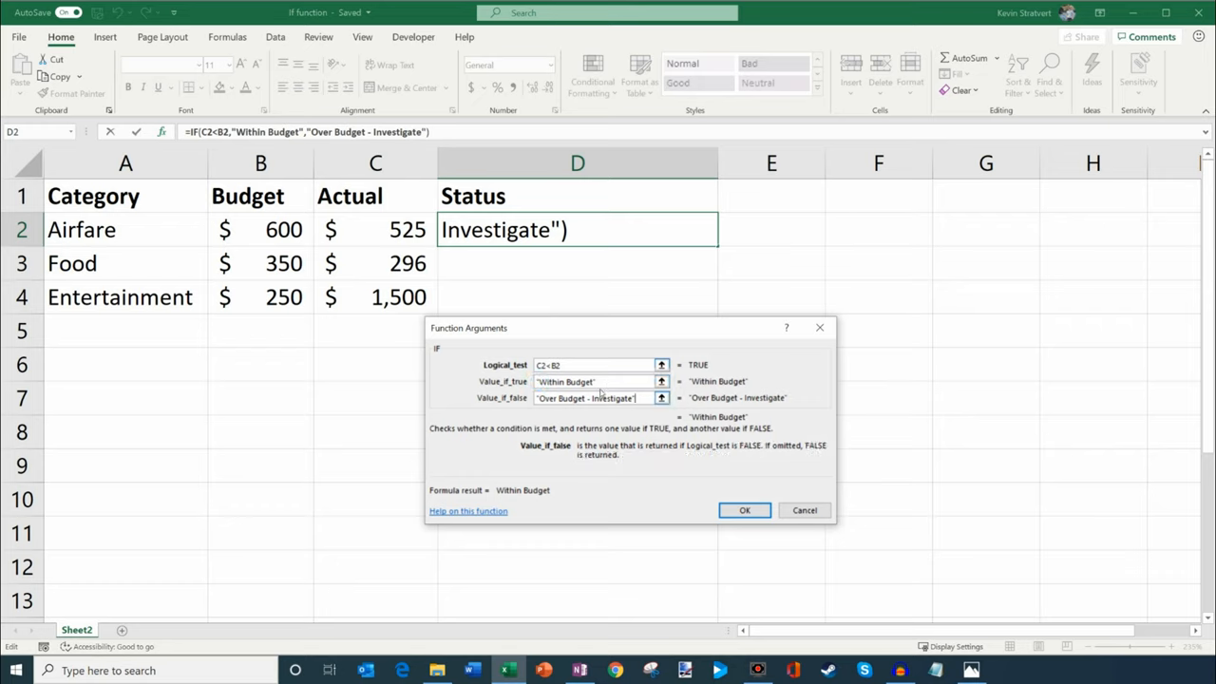
click(599, 381)
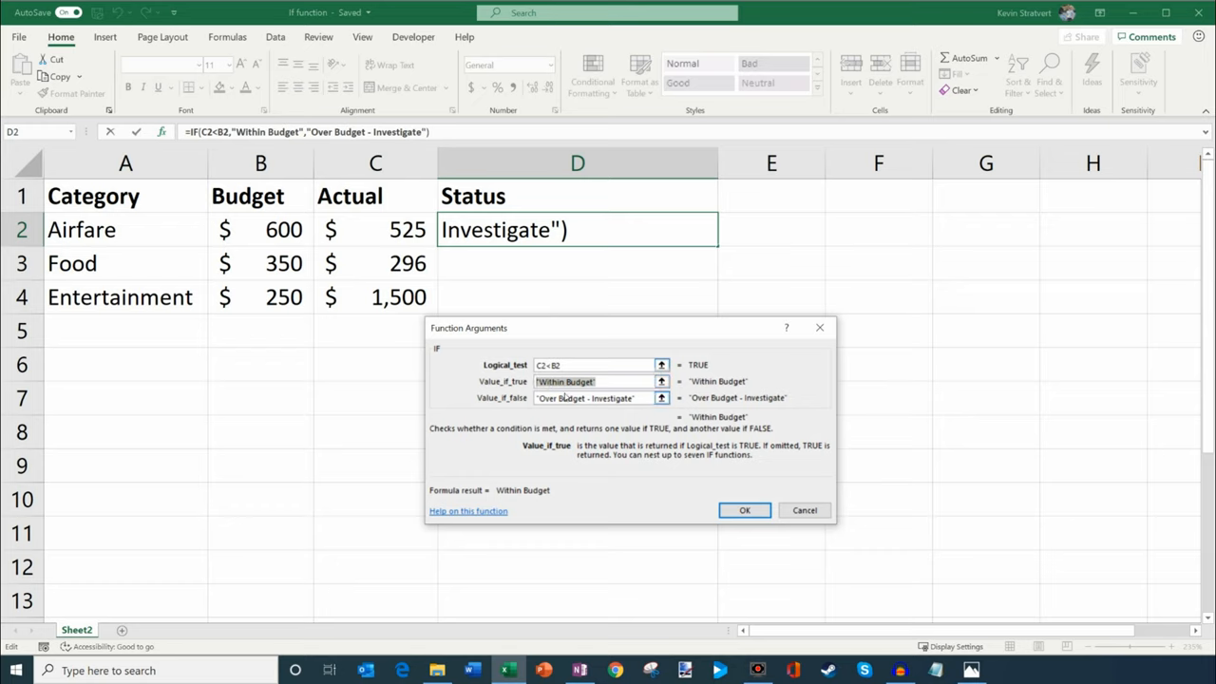
click(599, 381)
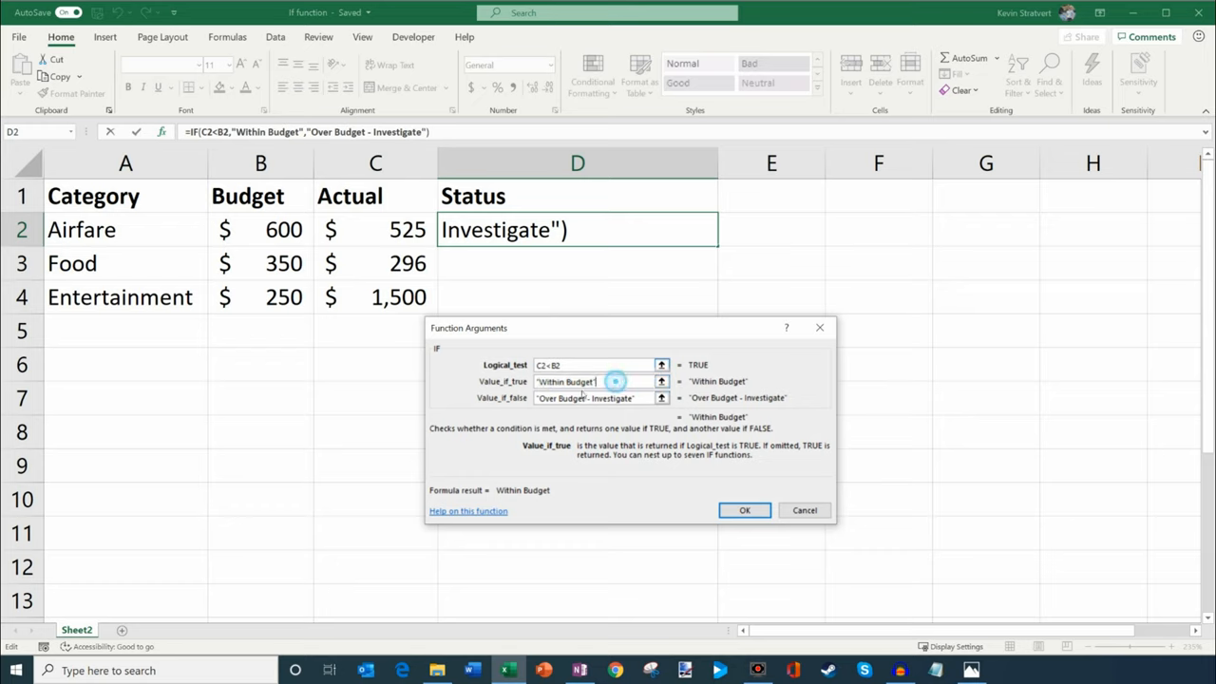
click(584, 397)
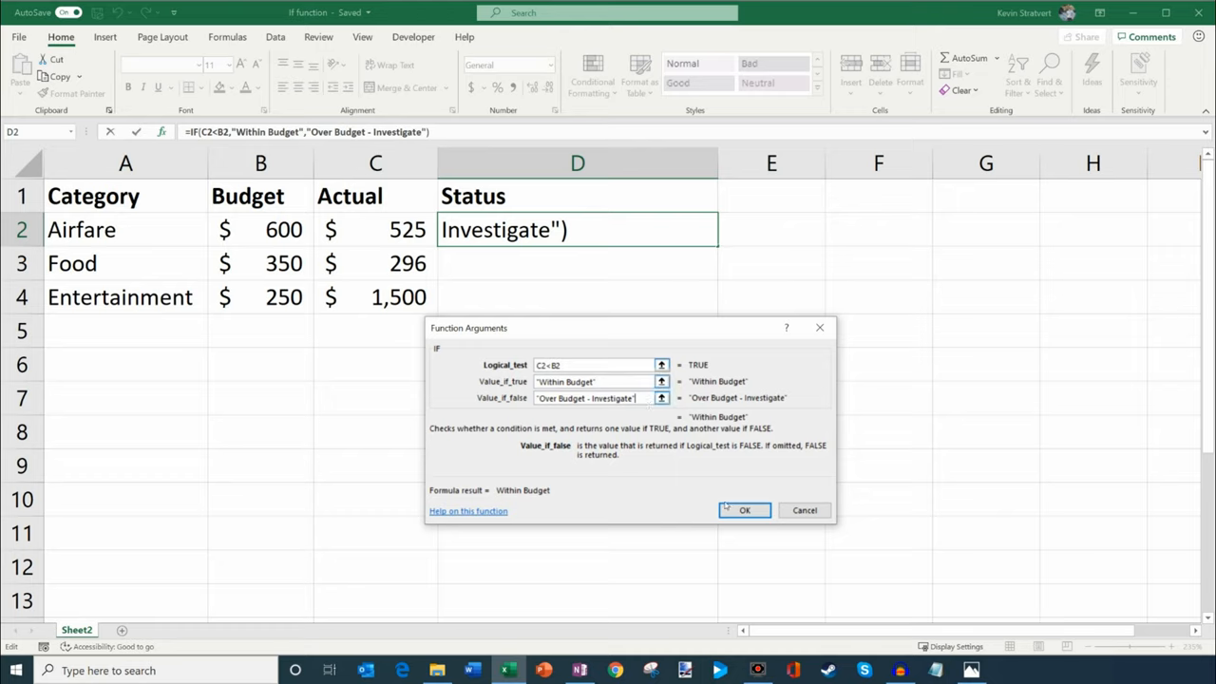
click(744, 510)
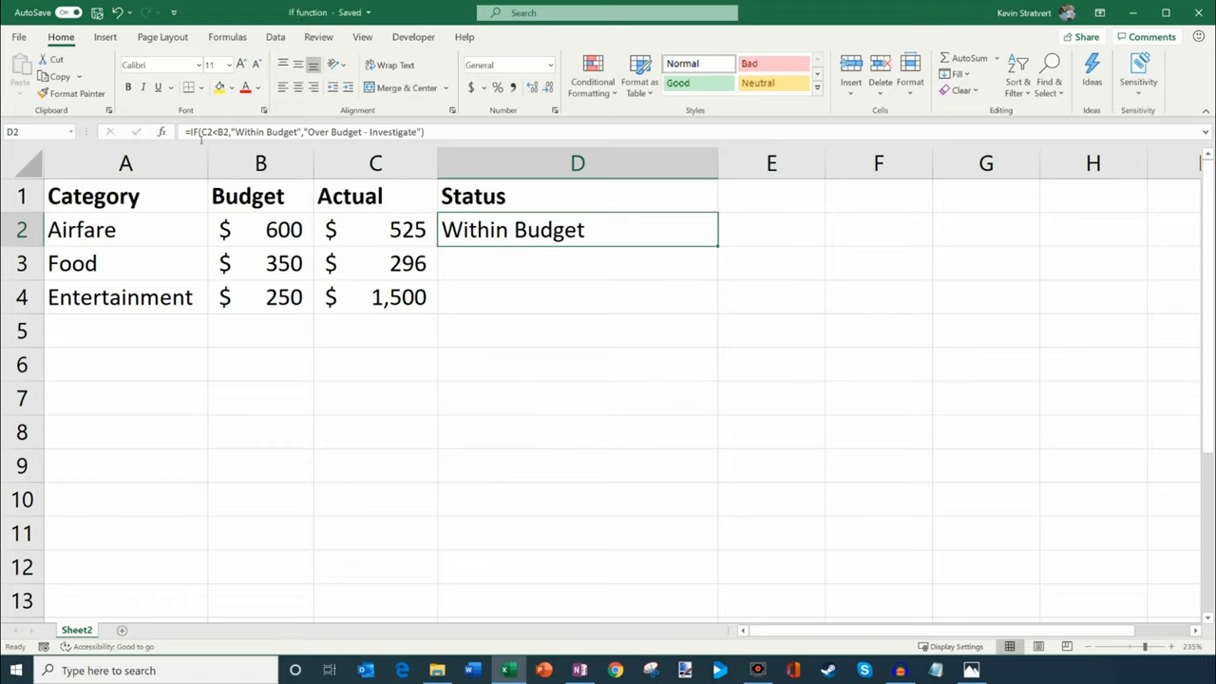
mouse_move(201, 141)
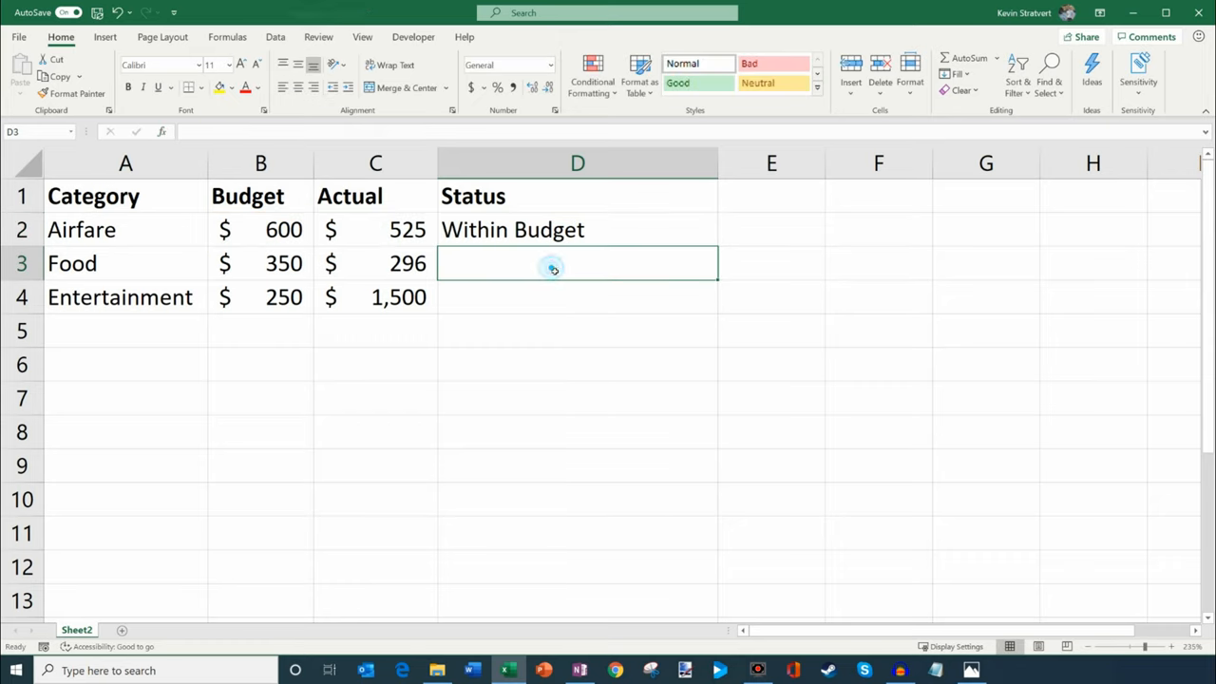
click(577, 229)
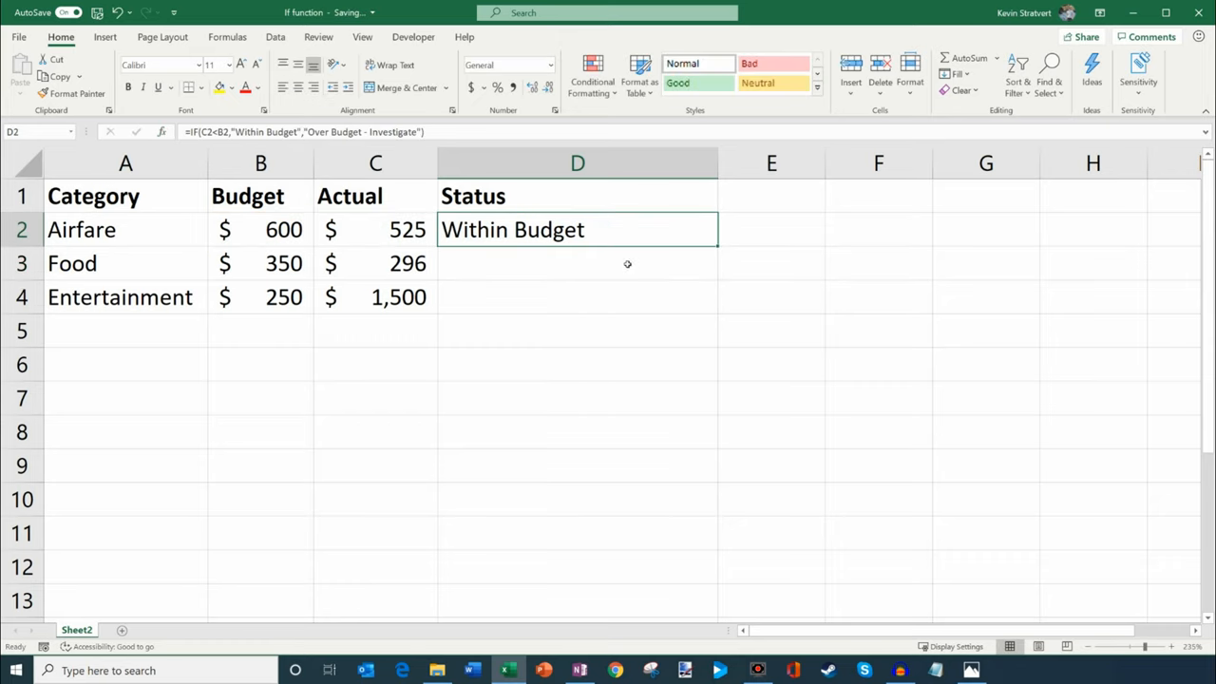
click(576, 264)
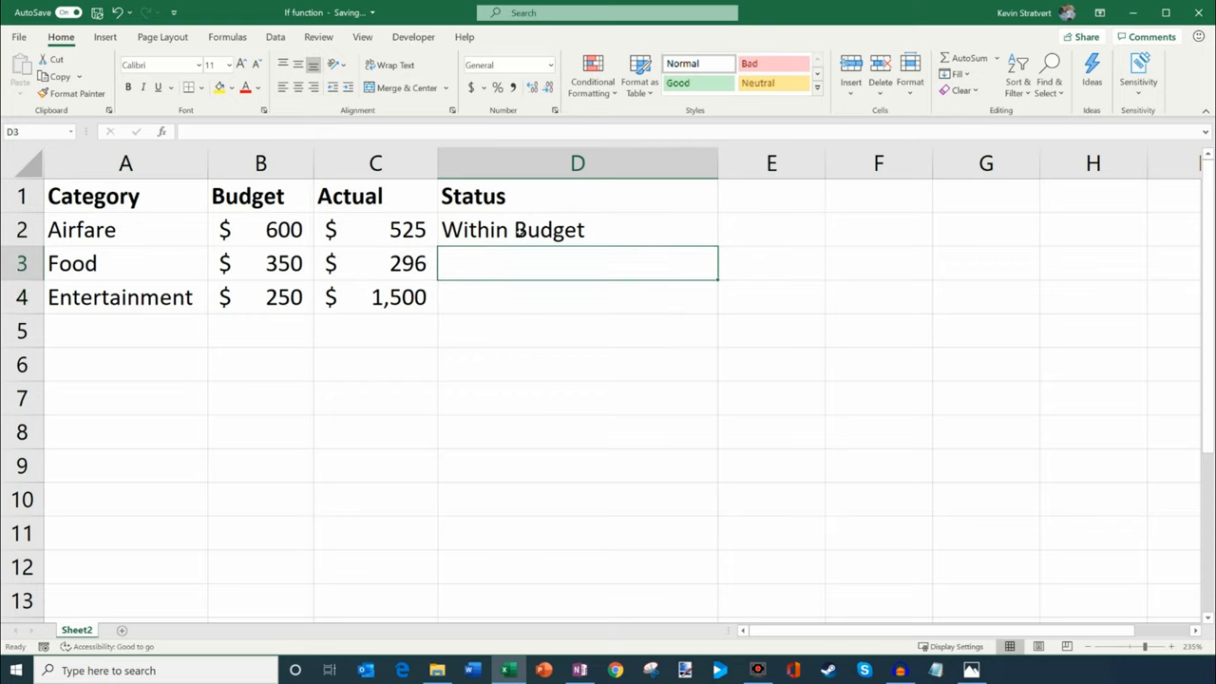
click(577, 229)
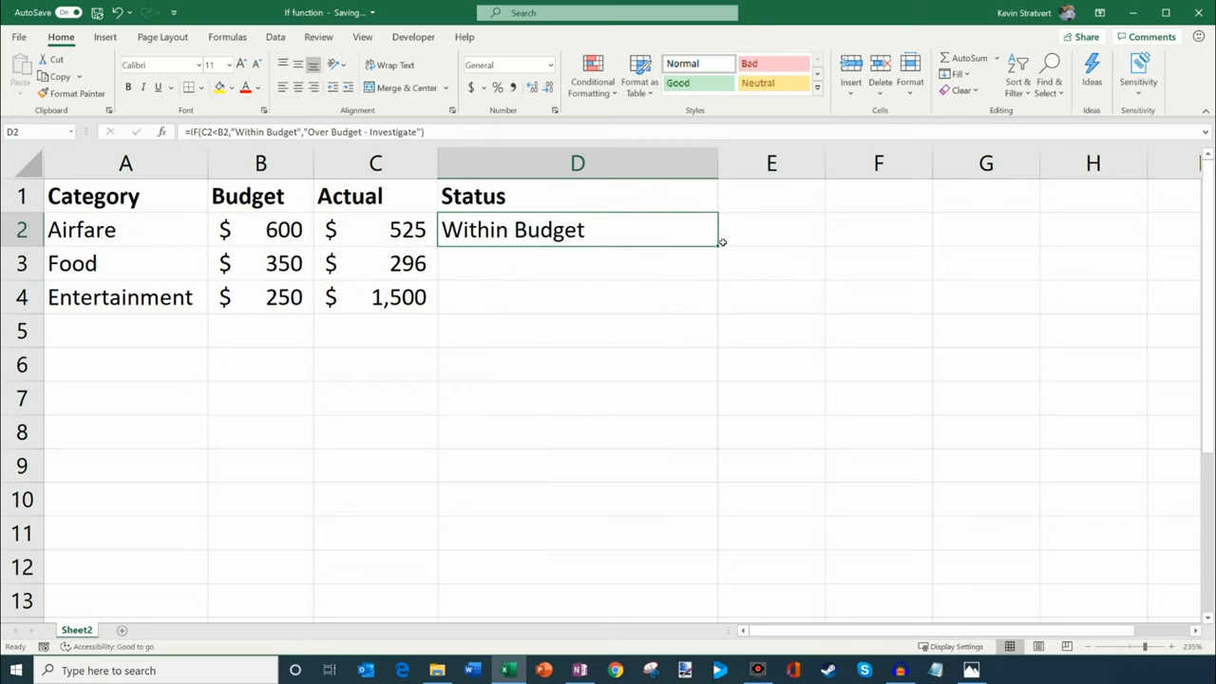
mouse_move(729, 222)
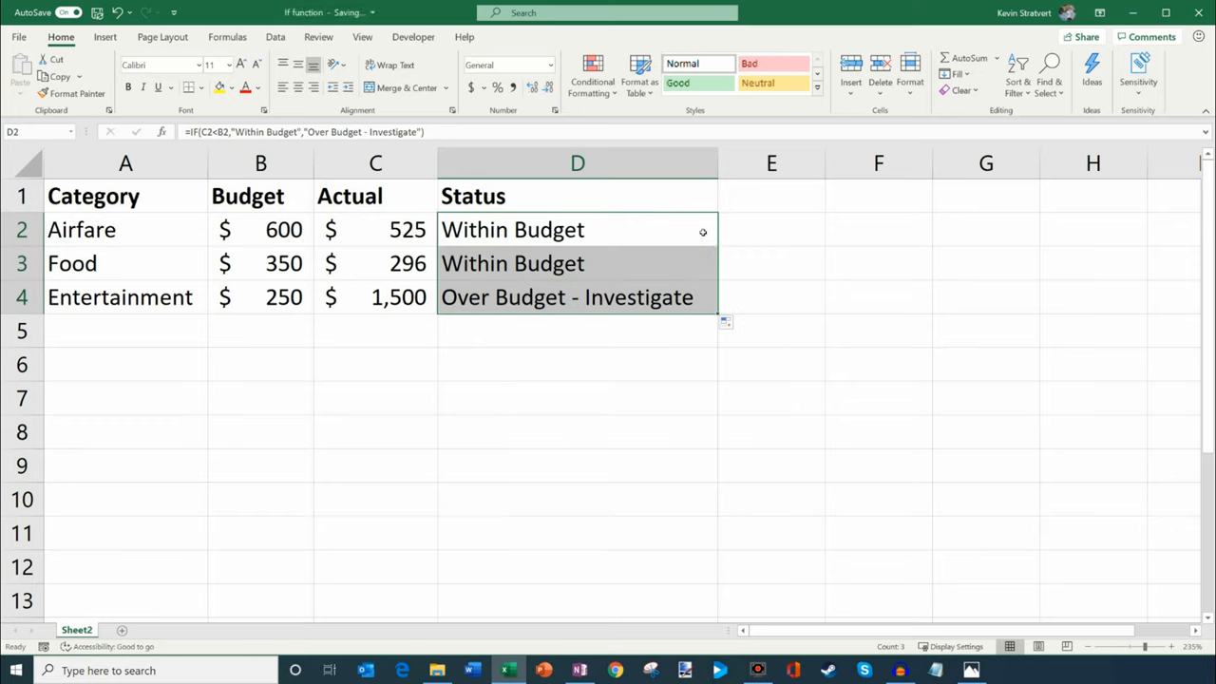
Step: Inspect the filled formulas in D2 and D4, checking Entertainment's C4 reference and result
click(577, 297)
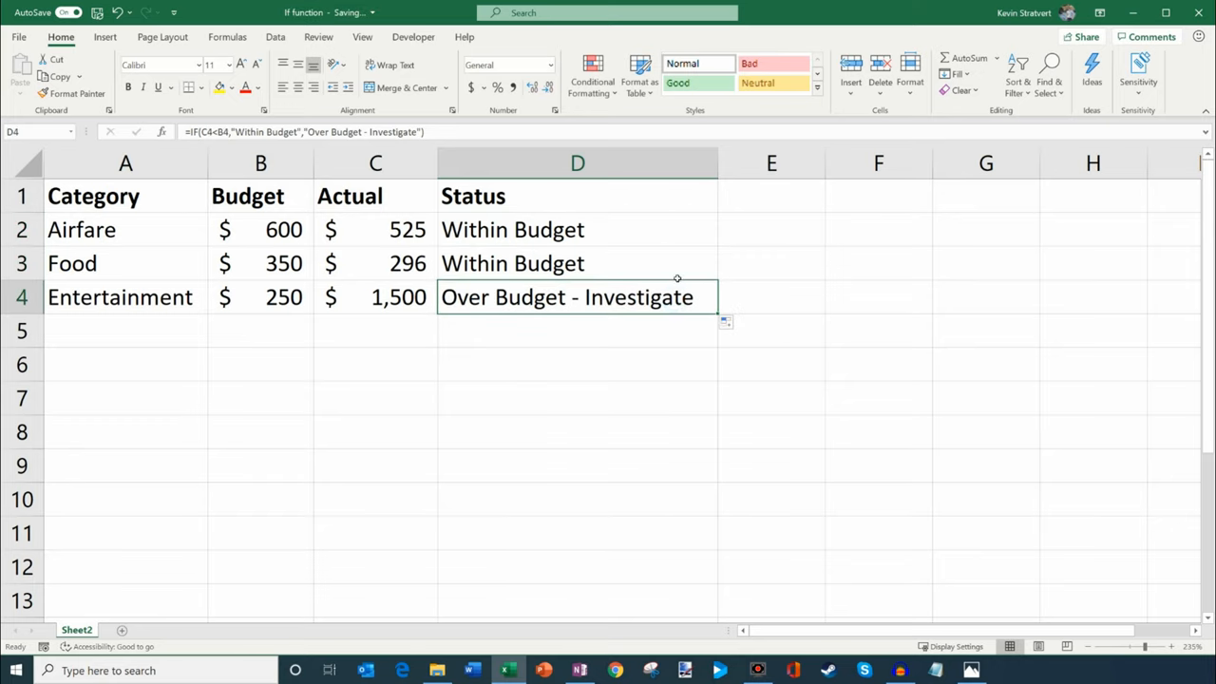
click(576, 263)
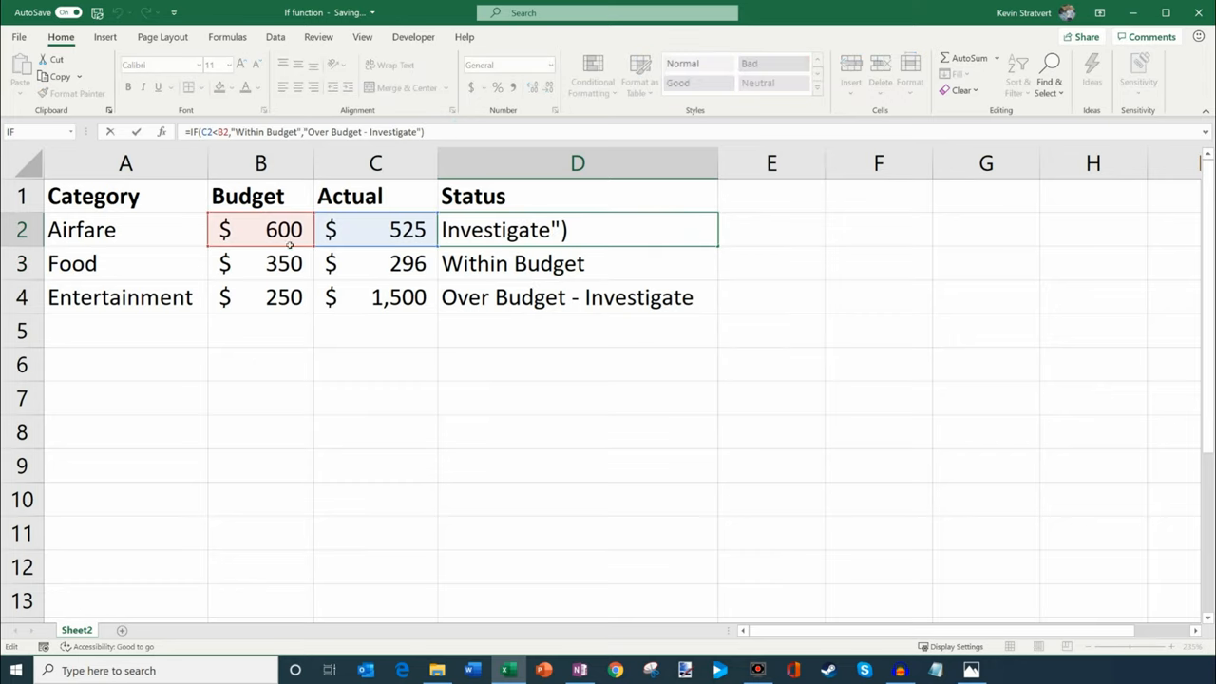
mouse_move(643, 262)
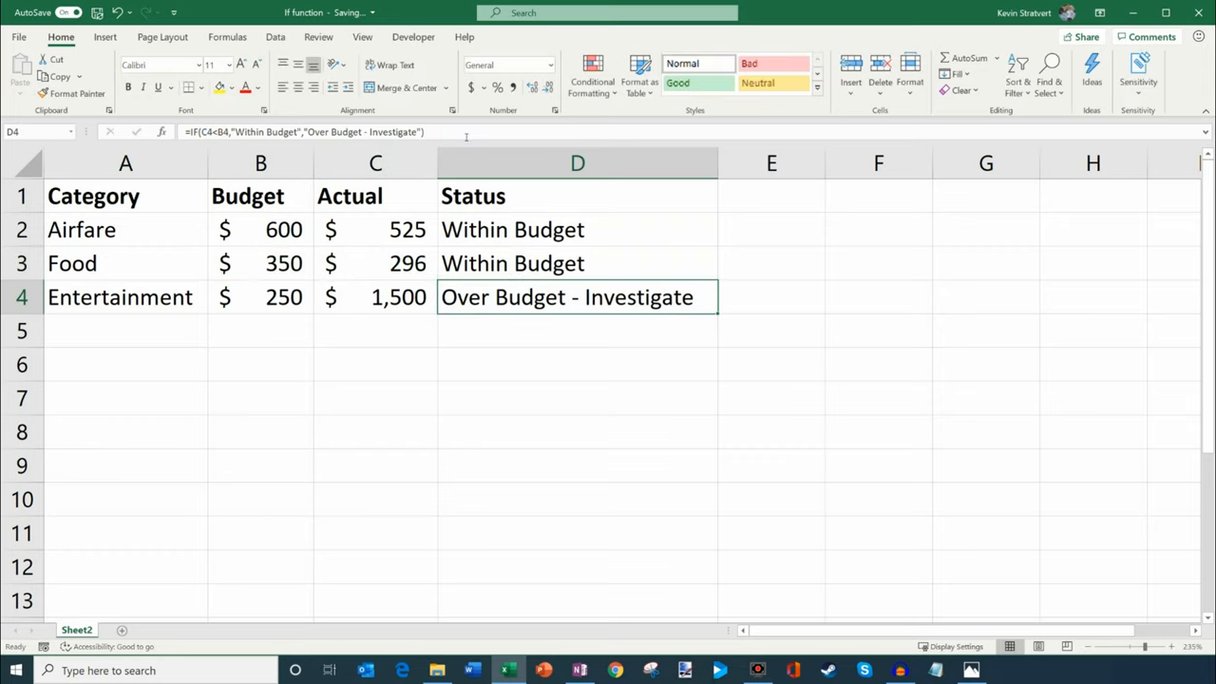
double_click(576, 297)
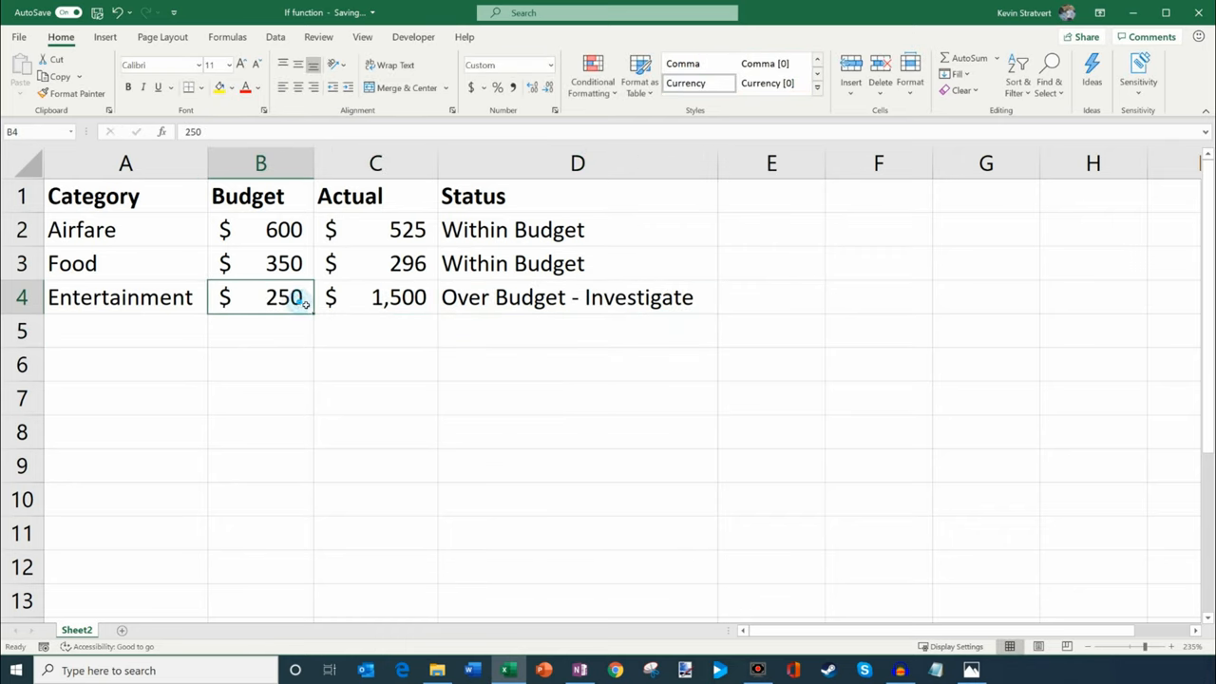
click(375, 296)
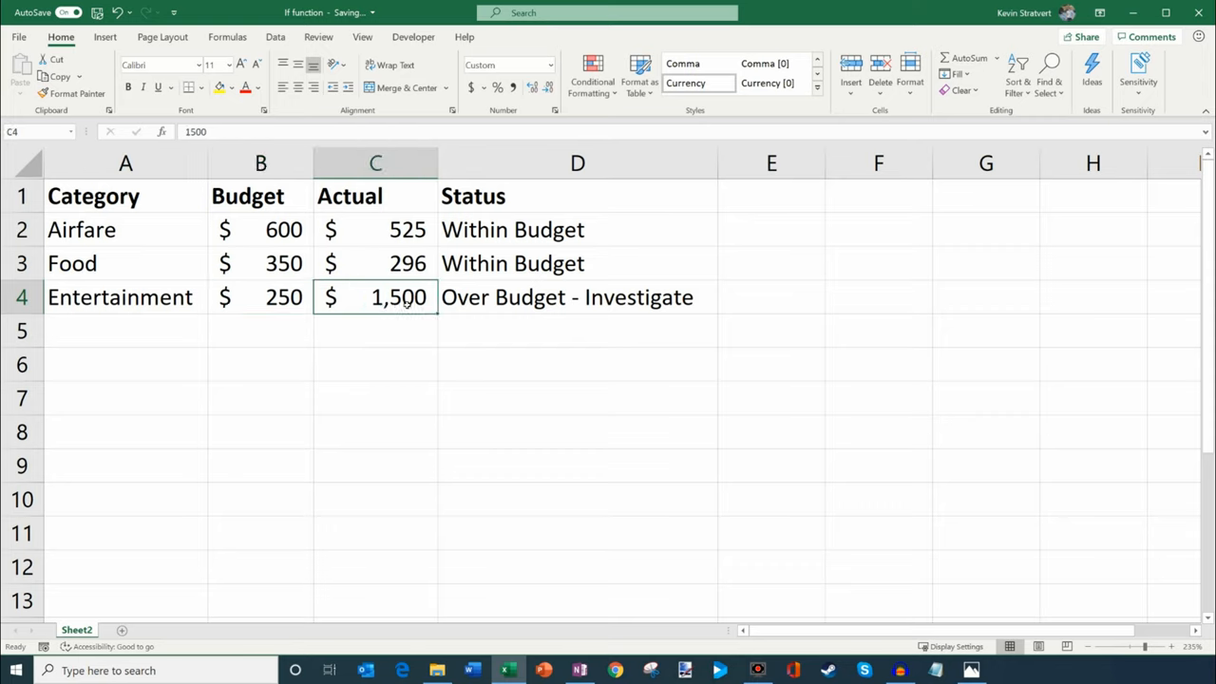
click(576, 297)
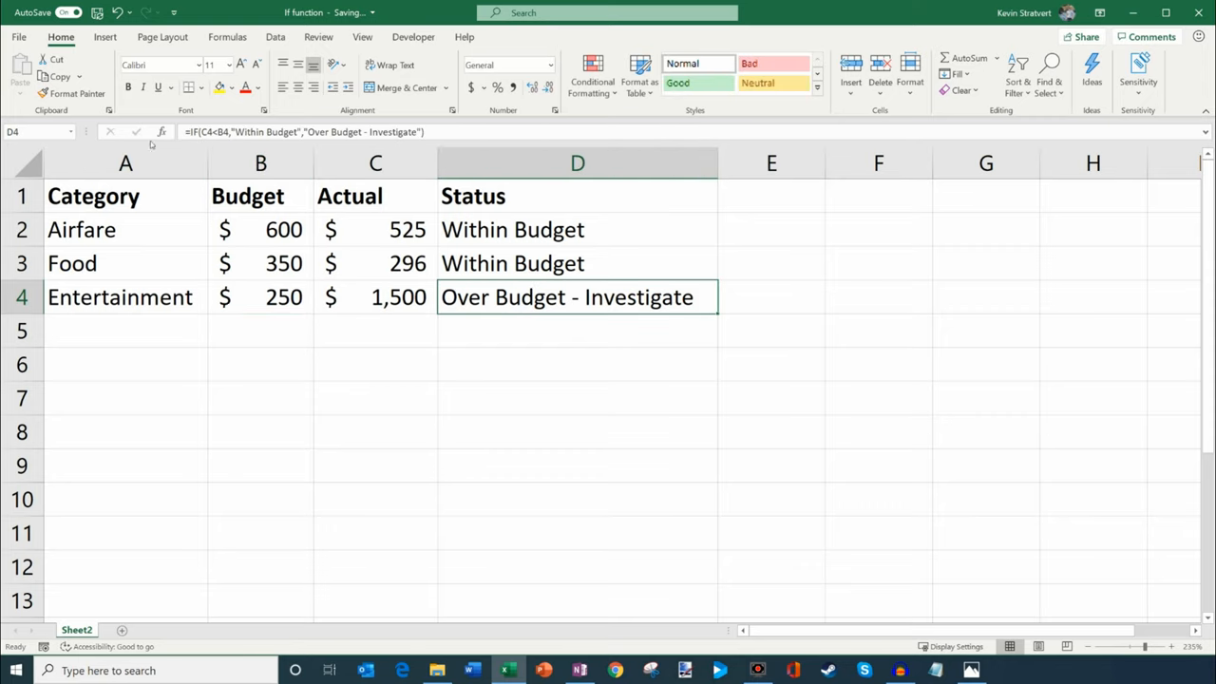
mouse_move(315, 138)
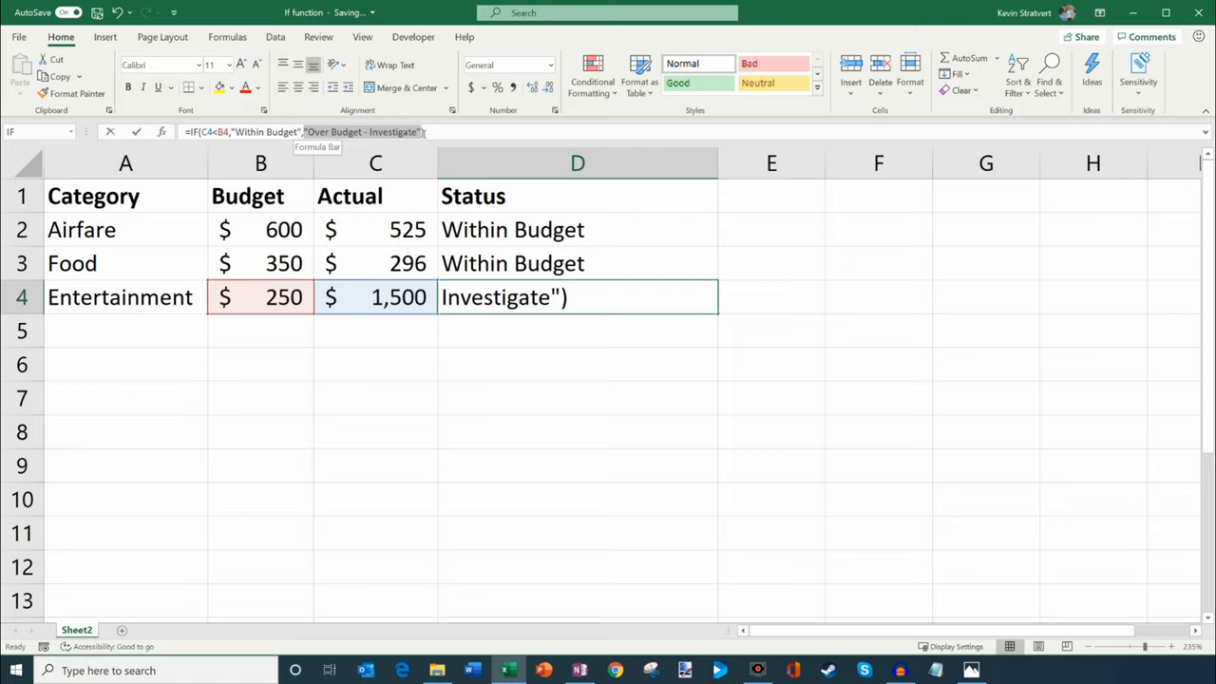
click(361, 131)
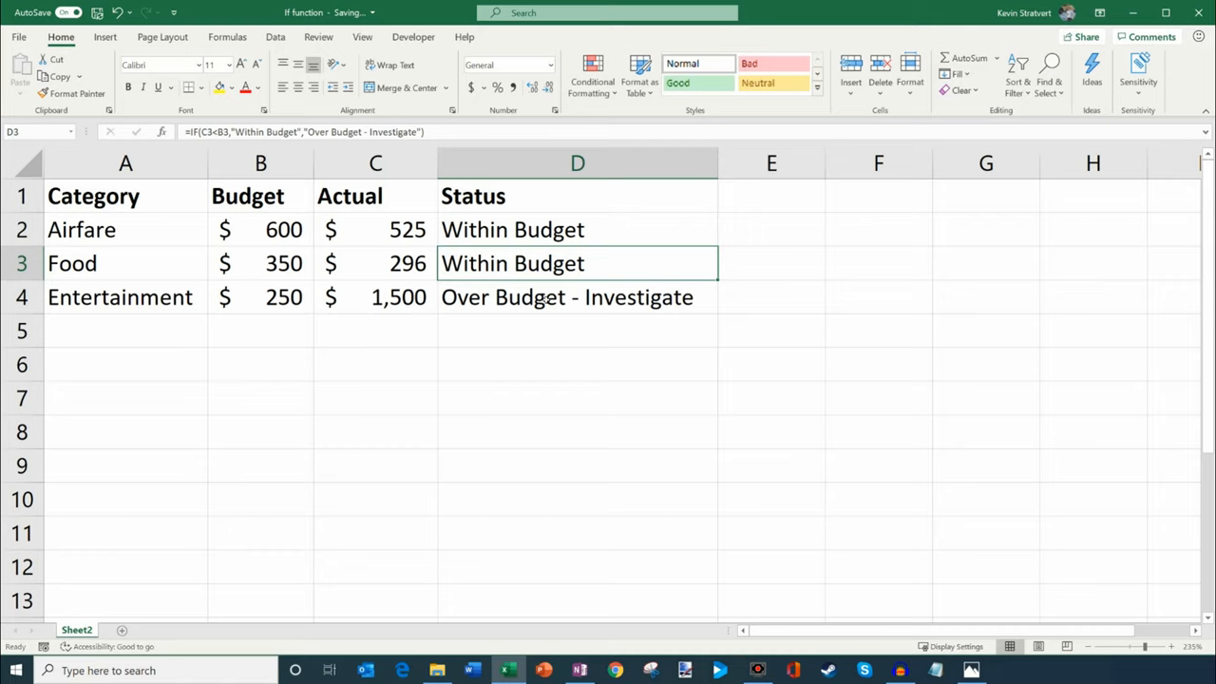
click(576, 296)
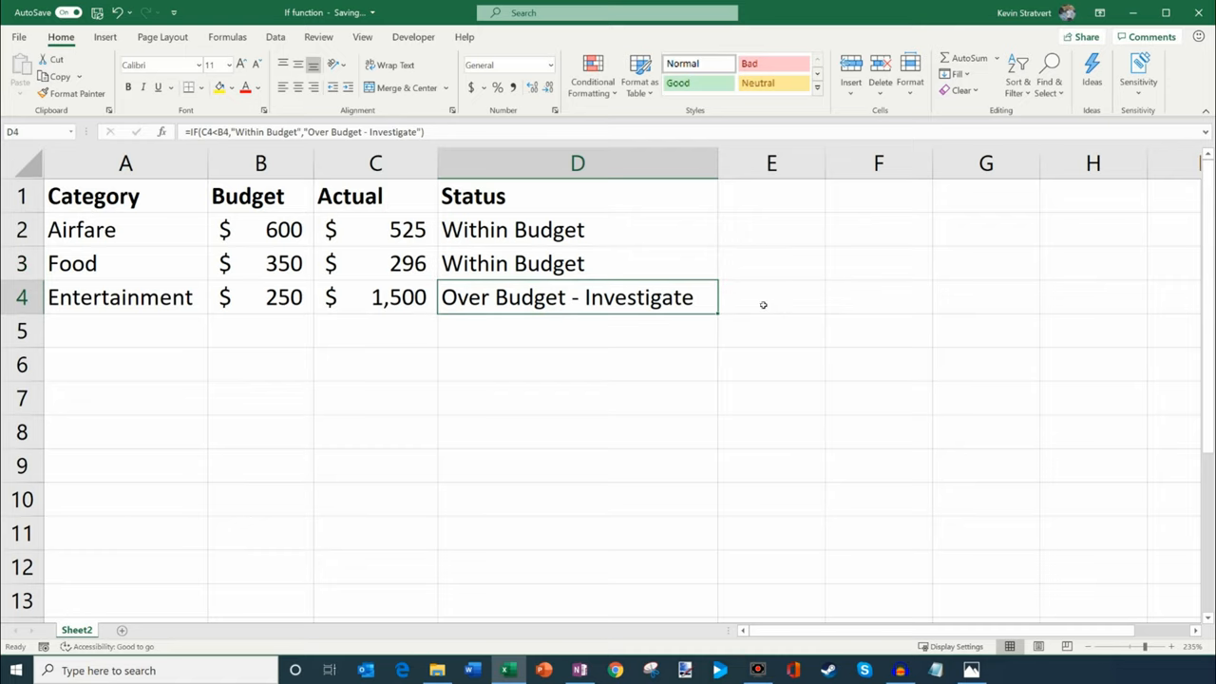